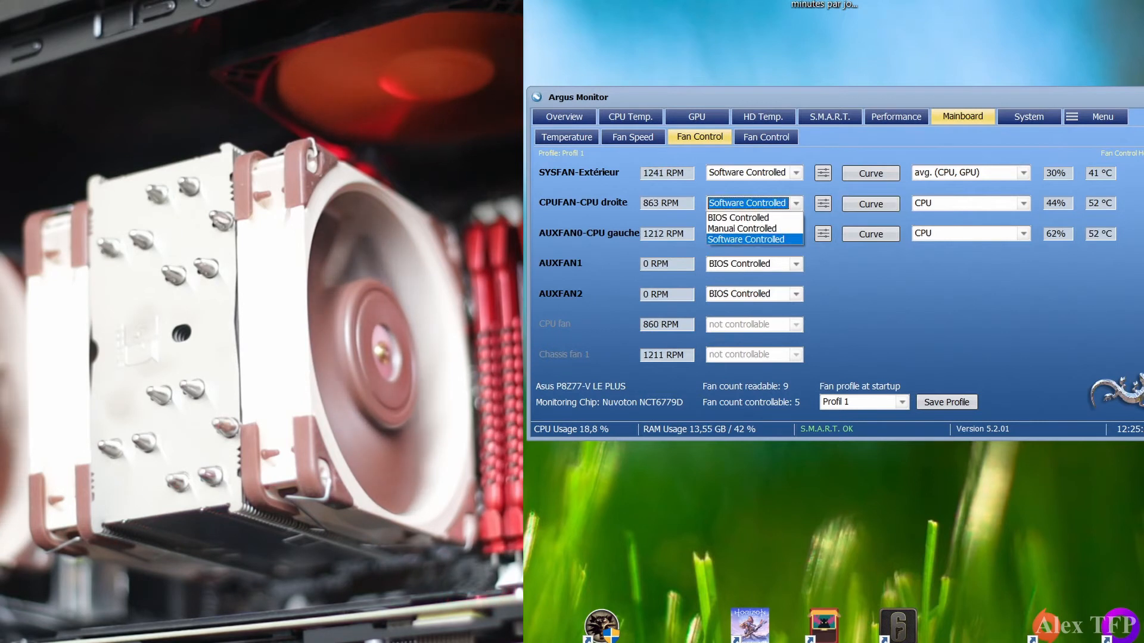
Switch the CPUFAN-CPU droite fan to Manual Controlled and drag its speed slider to 0%.
{"action": "left_click", "coordinate": [741, 228]}
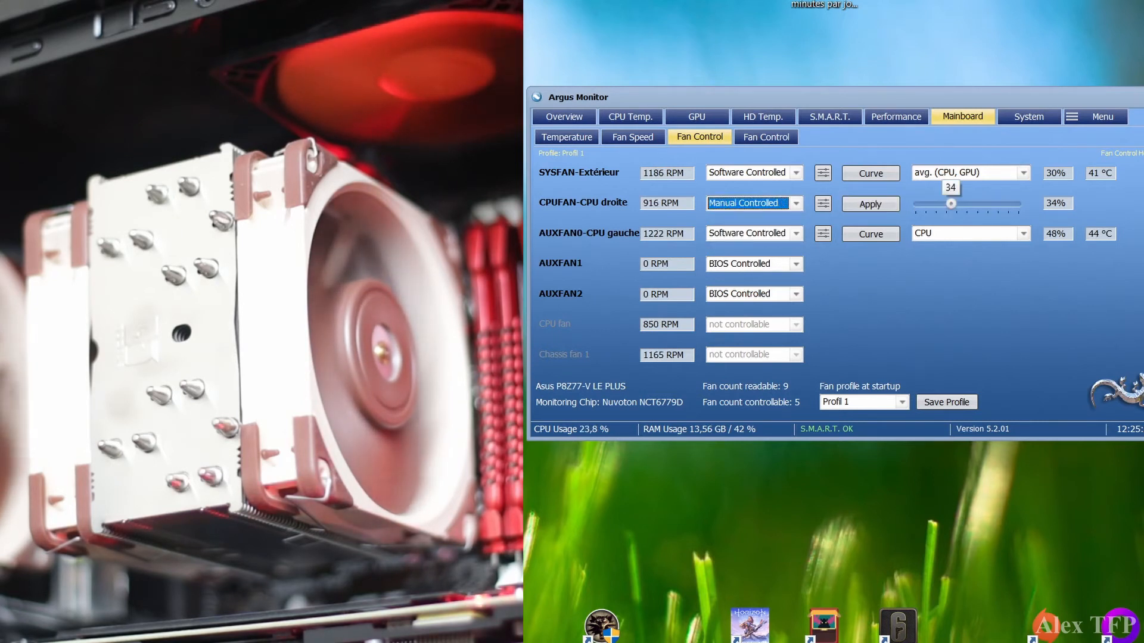
{"action": "left_click_drag", "start_coordinate": [951, 203], "coordinate": [913, 203]}
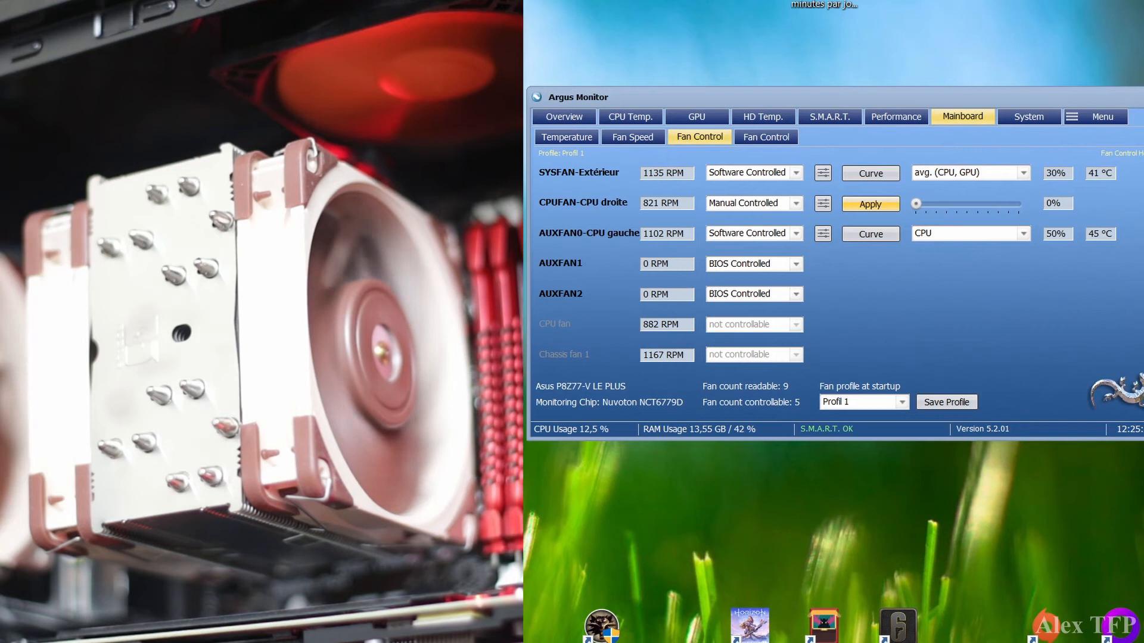